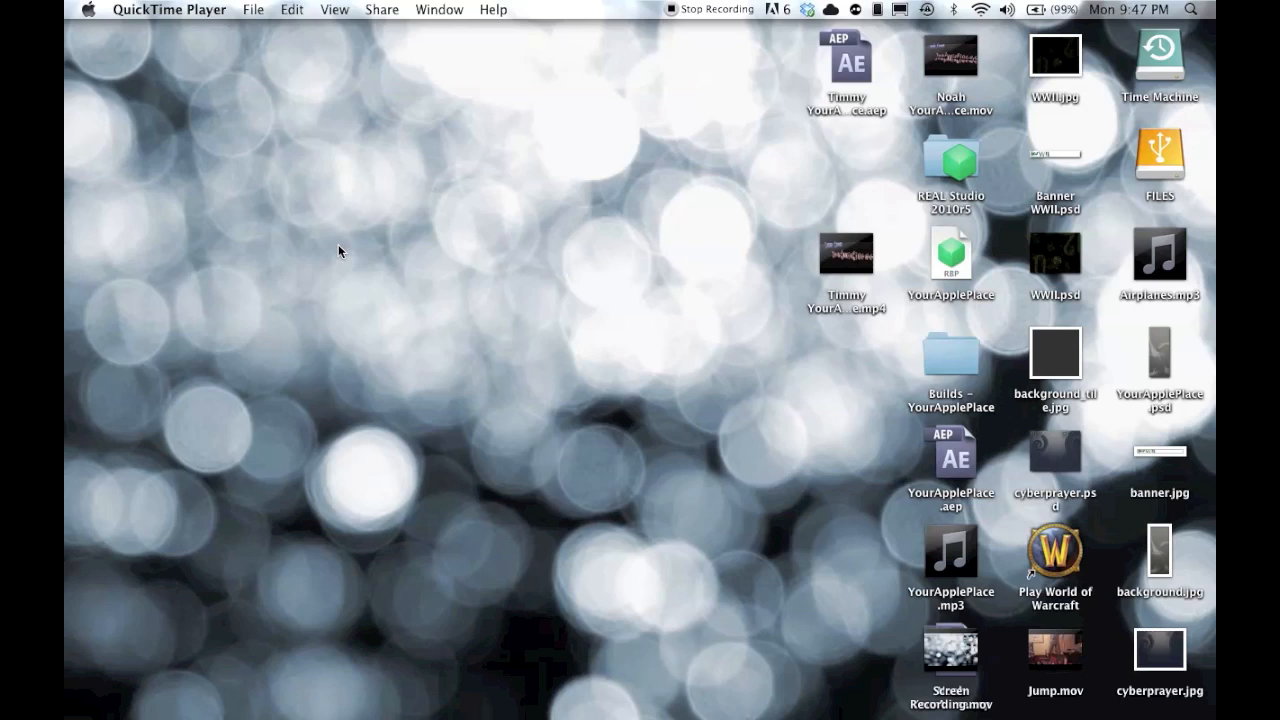
# - Inspect the Time Machine backup drive and status, dismissing the read-only backup error
pyautogui.doubleClick(1160, 56)
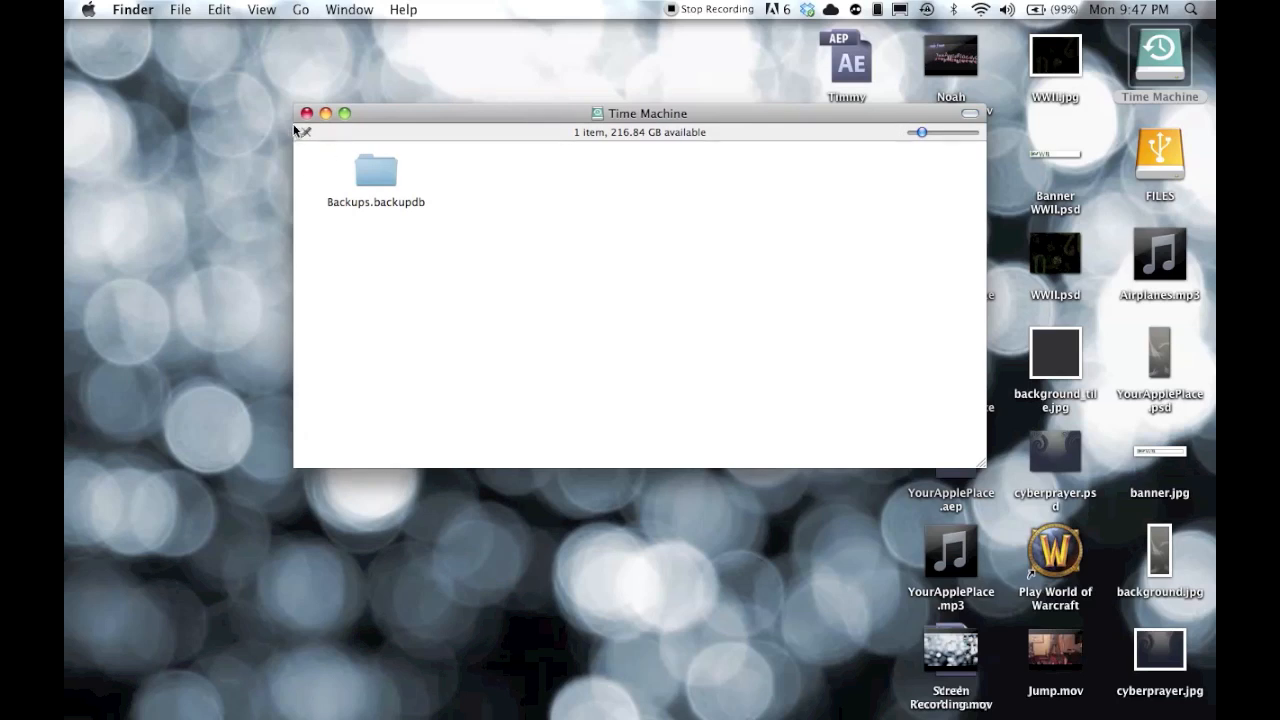
pyautogui.moveTo(308, 136)
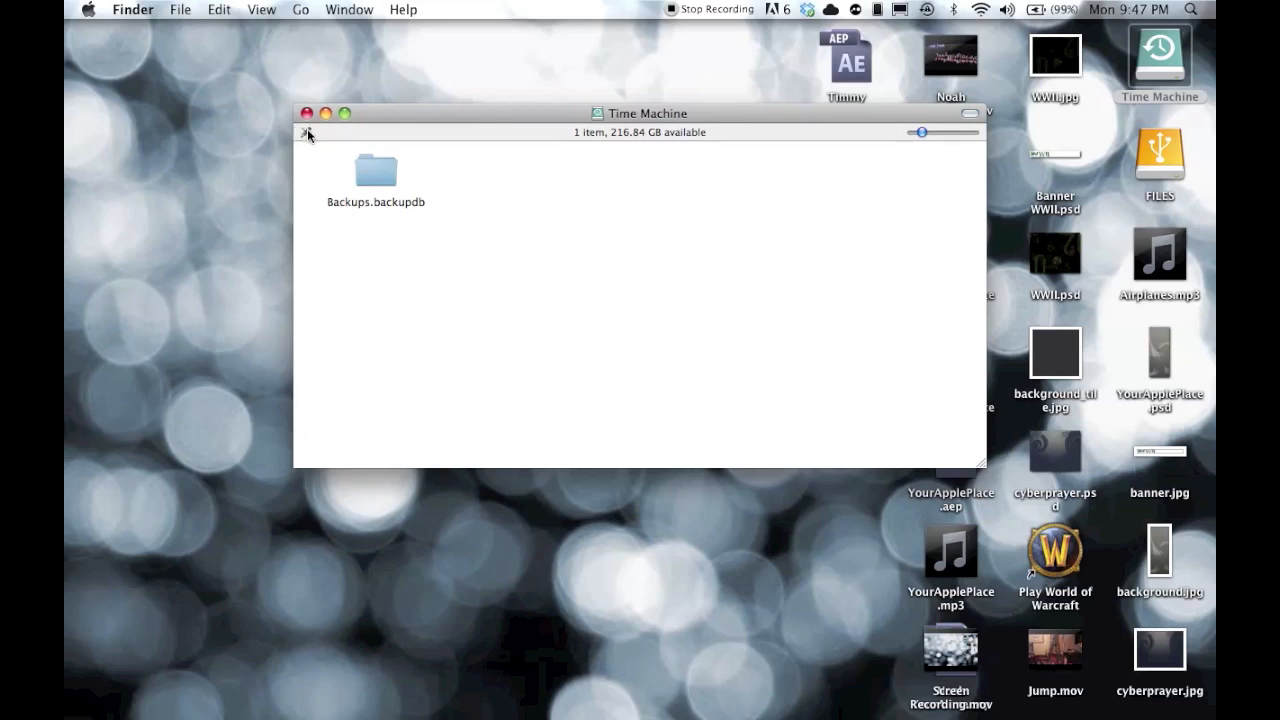
pyautogui.moveTo(472, 96)
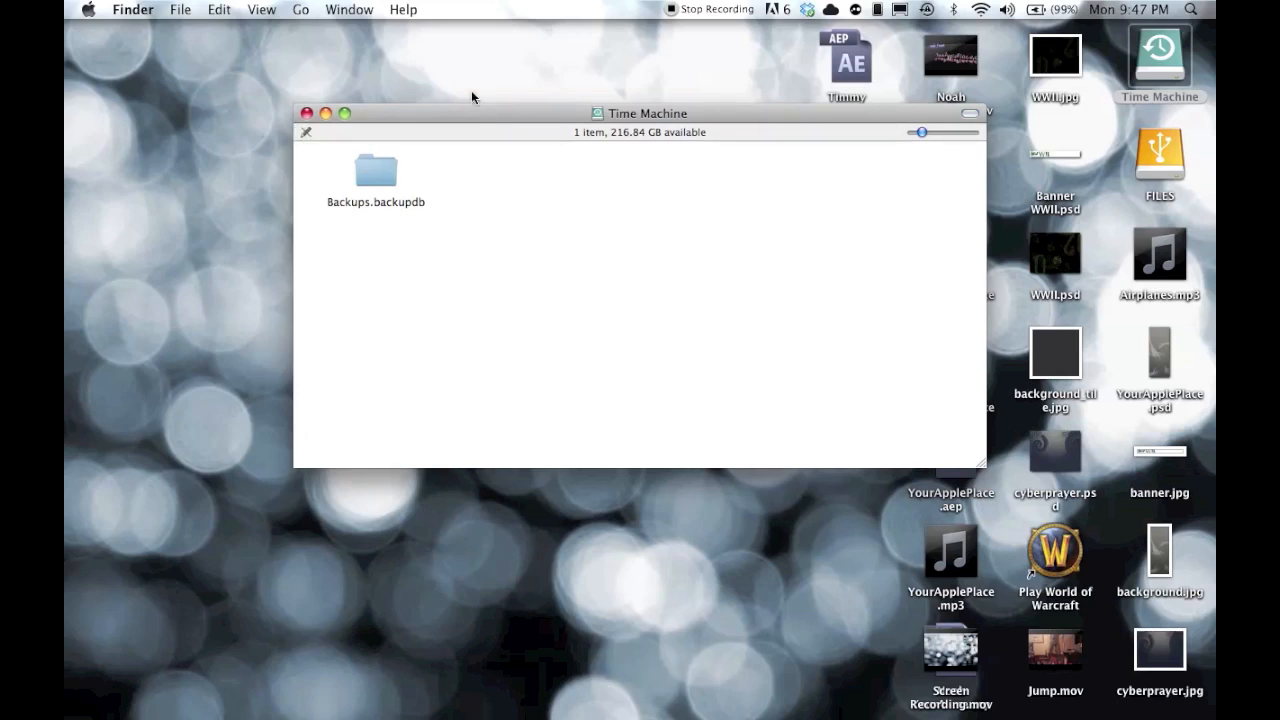
pyautogui.moveTo(376, 102)
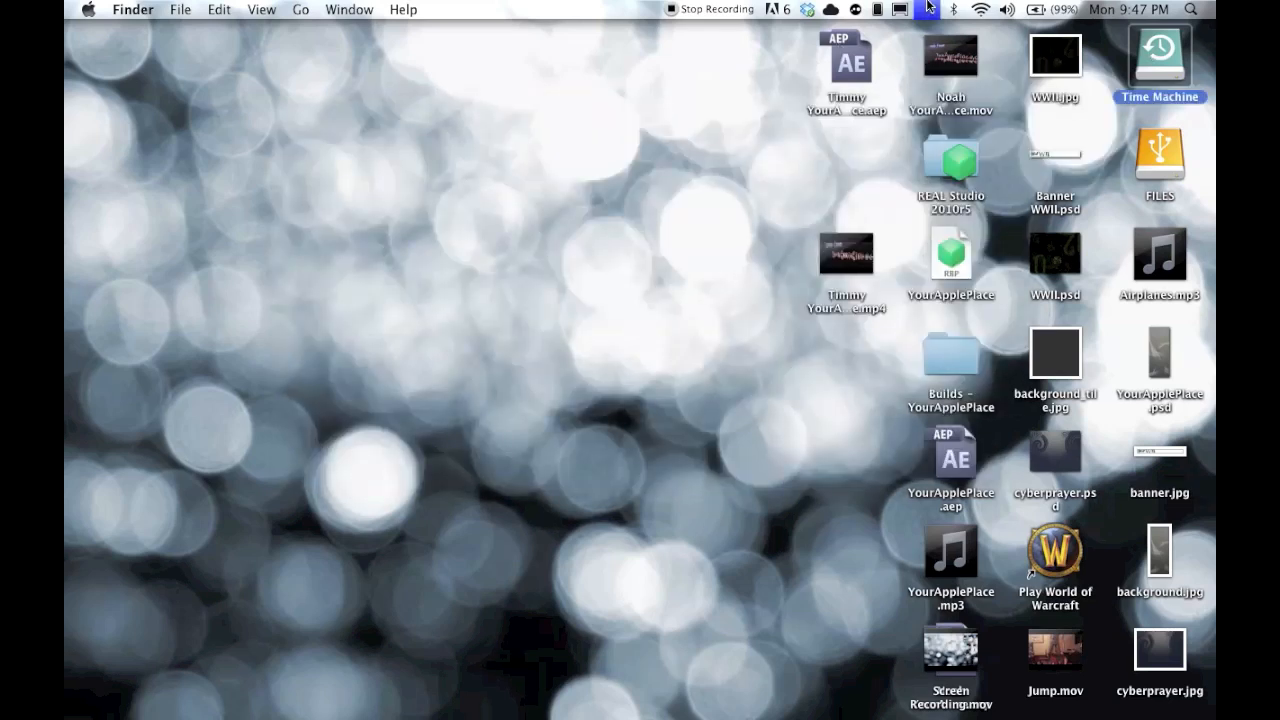
pyautogui.click(924, 8)
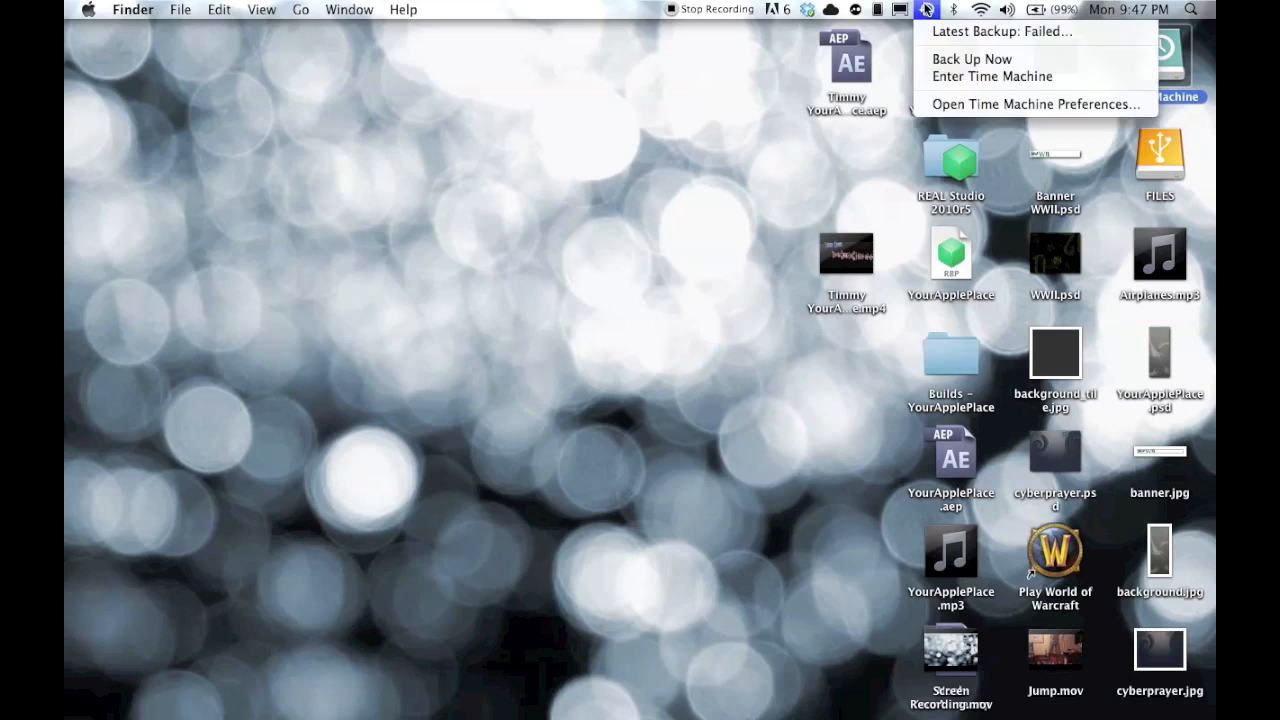
pyautogui.moveTo(990, 96)
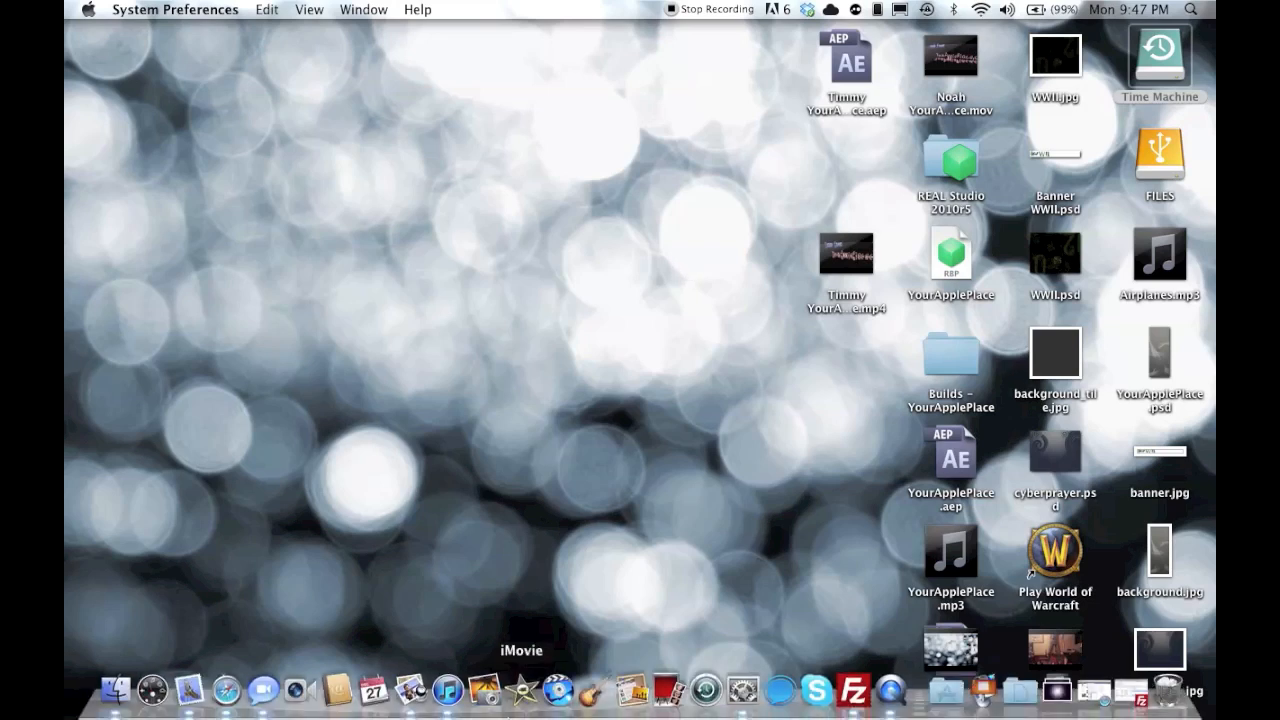
pyautogui.doubleClick(1160, 64)
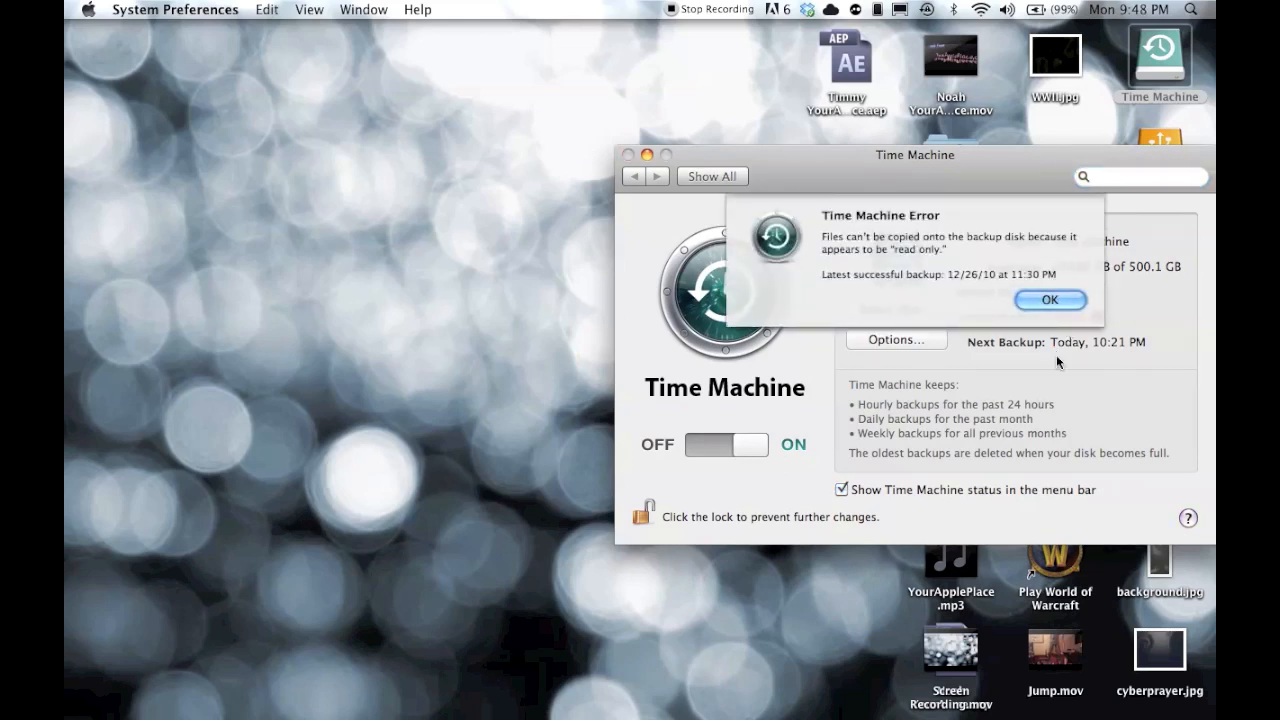
pyautogui.click(1050, 300)
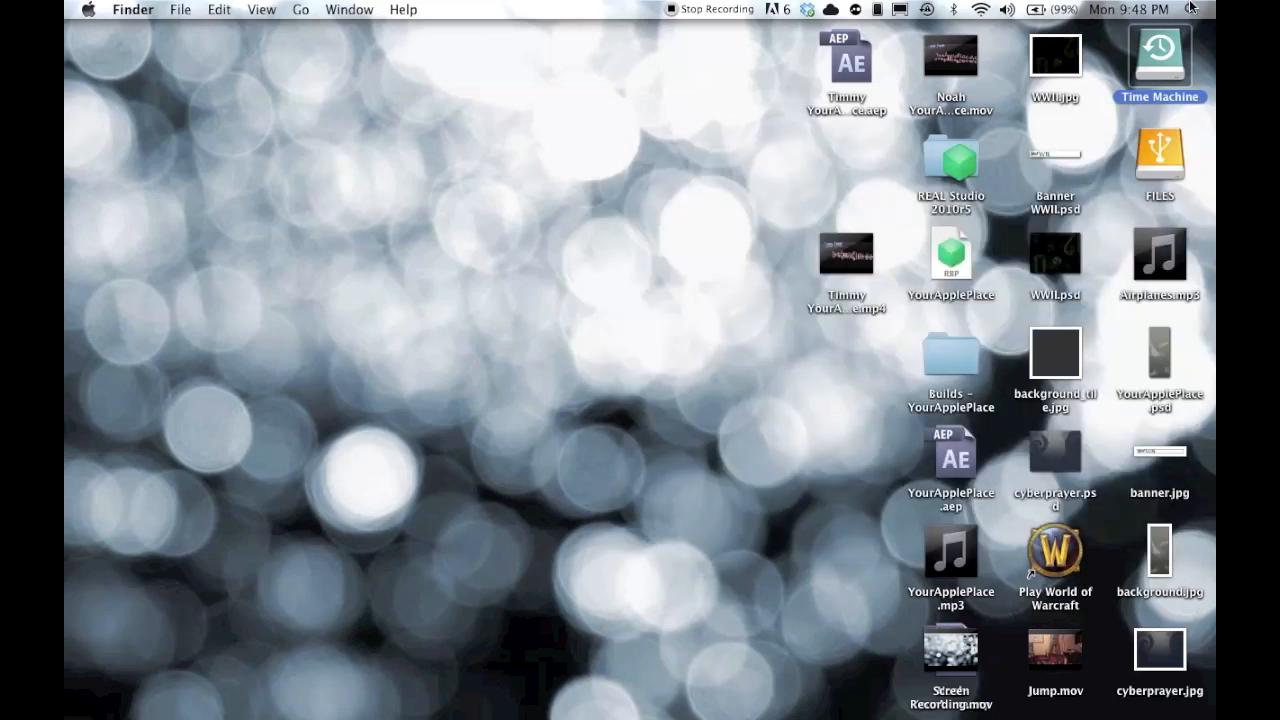
# - Search Spotlight for 'disk' to launch Disk Utility
pyautogui.click(1190, 8)
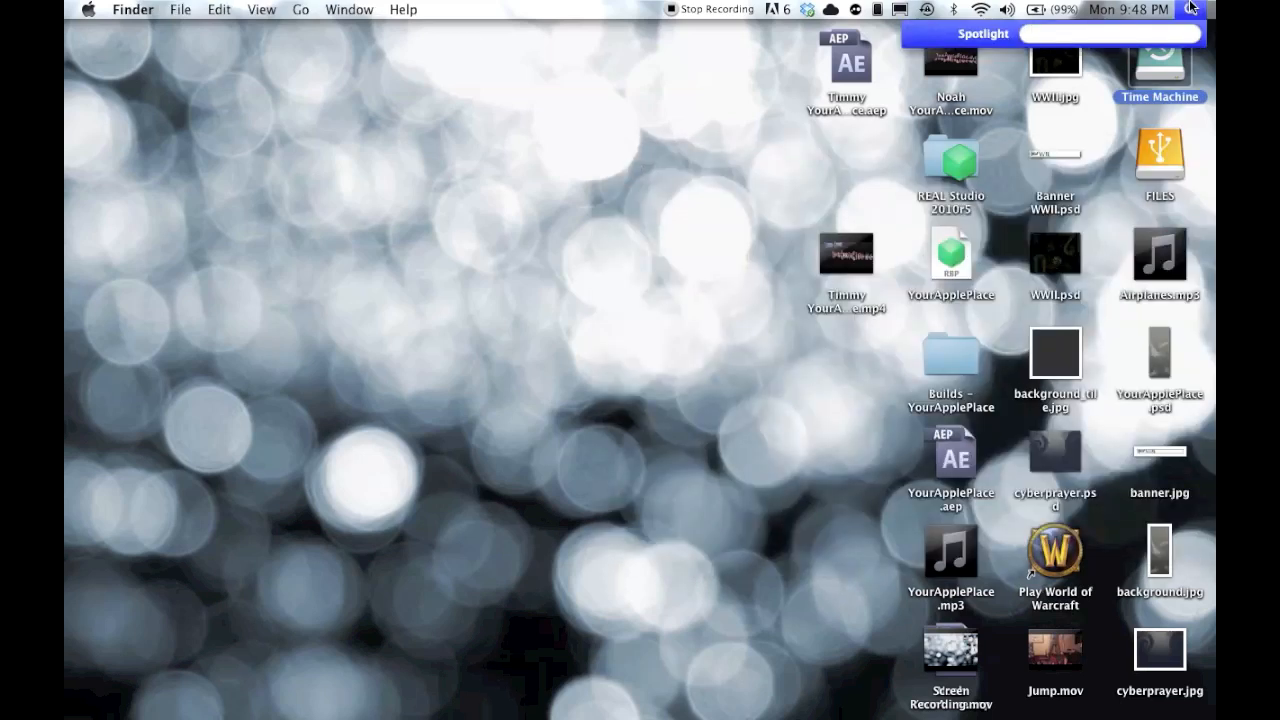
pyautogui.click(1100, 32)
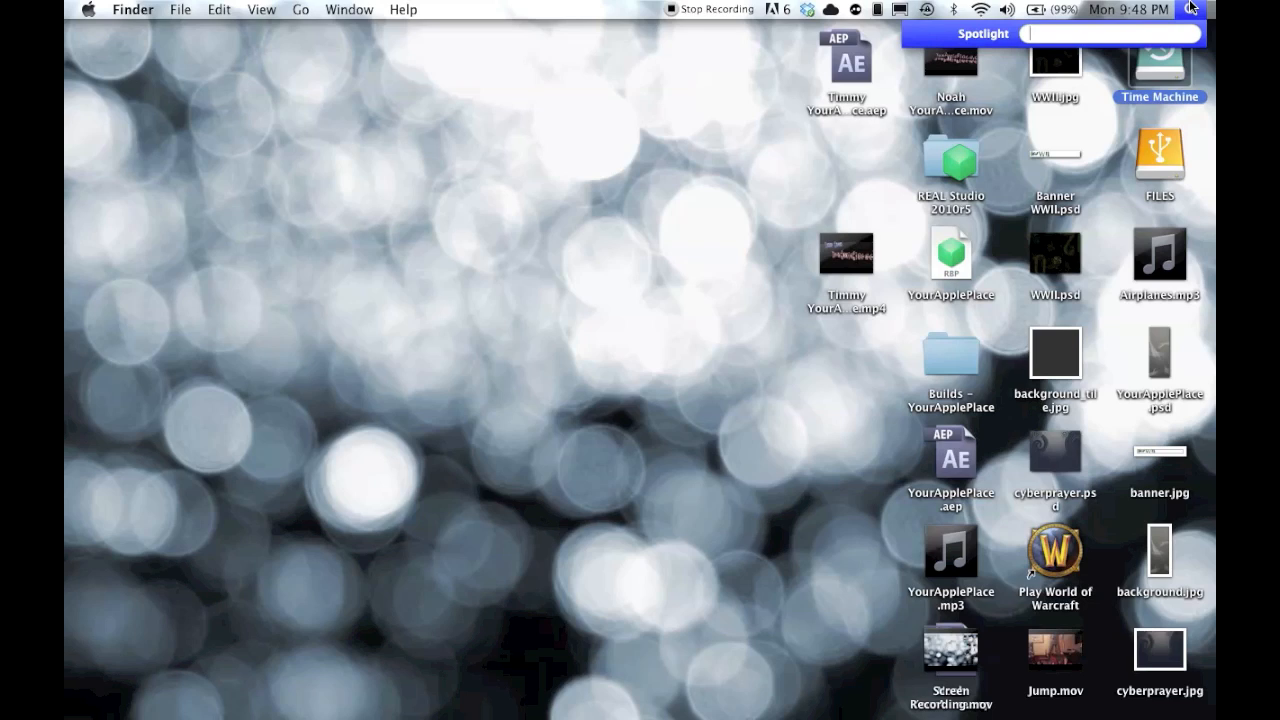
pyautogui.write('d')
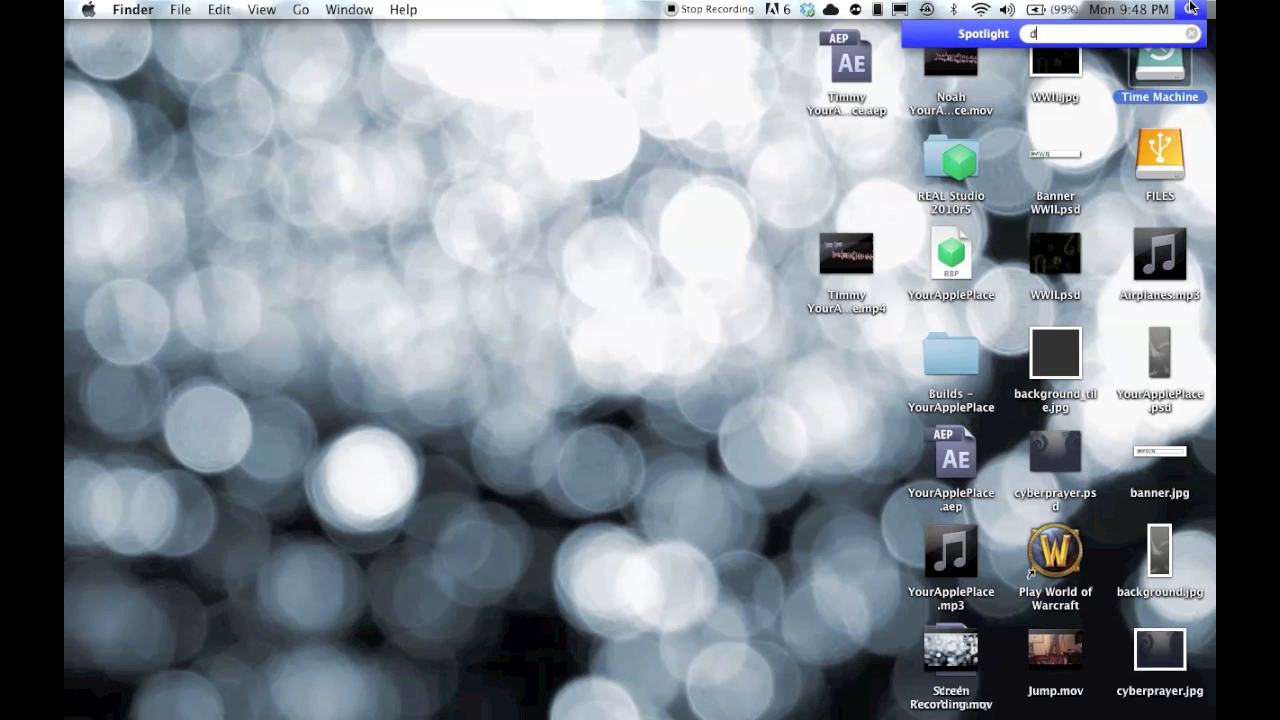
pyautogui.write('isk')
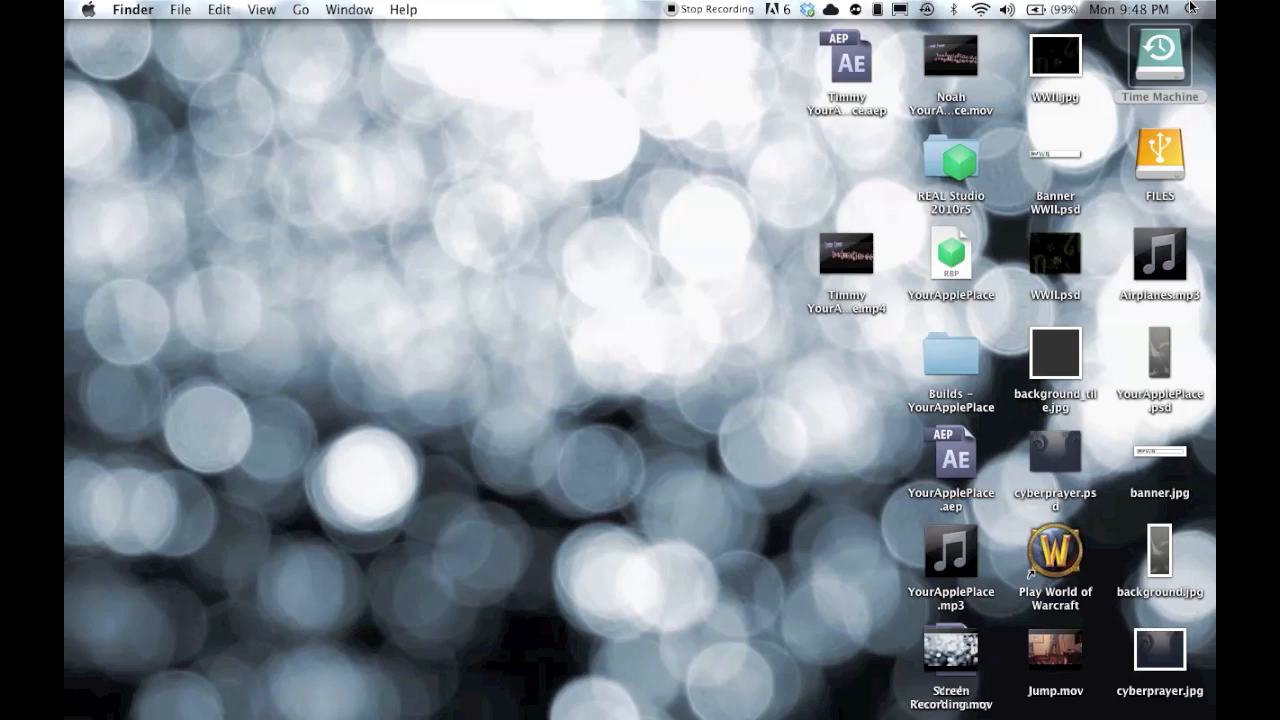
pyautogui.moveTo(686, 690)
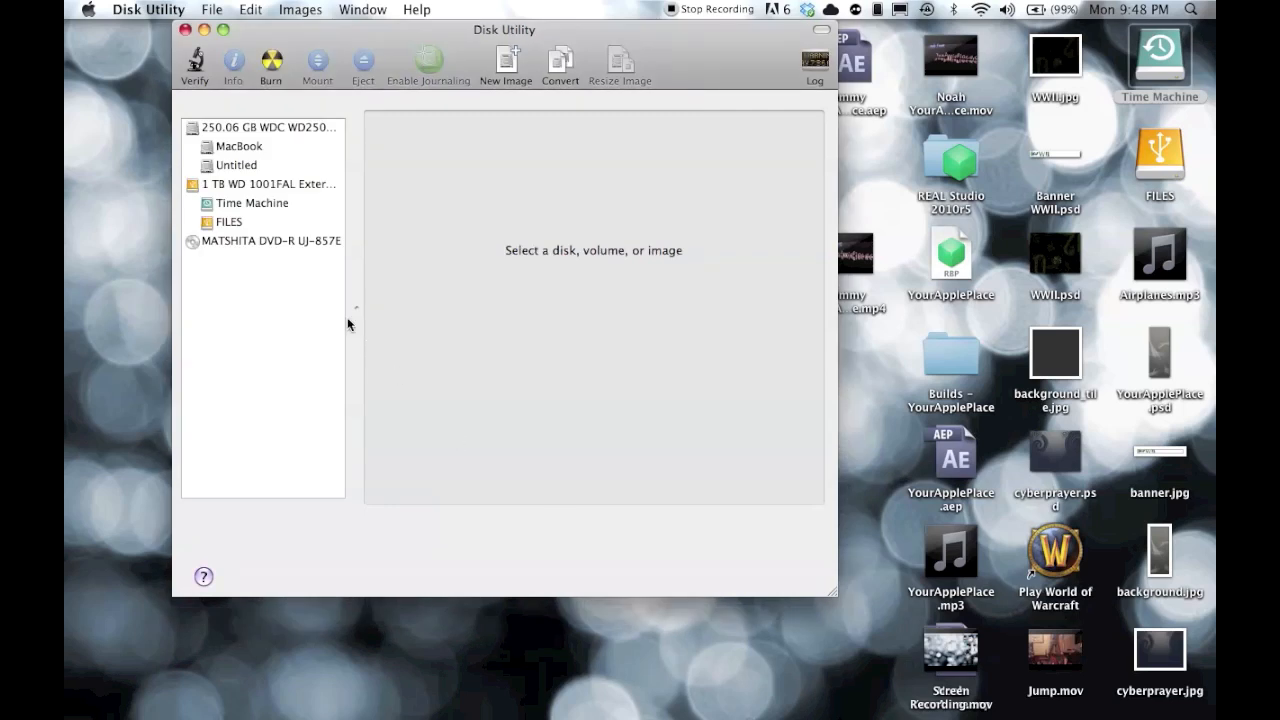
pyautogui.moveTo(272, 208)
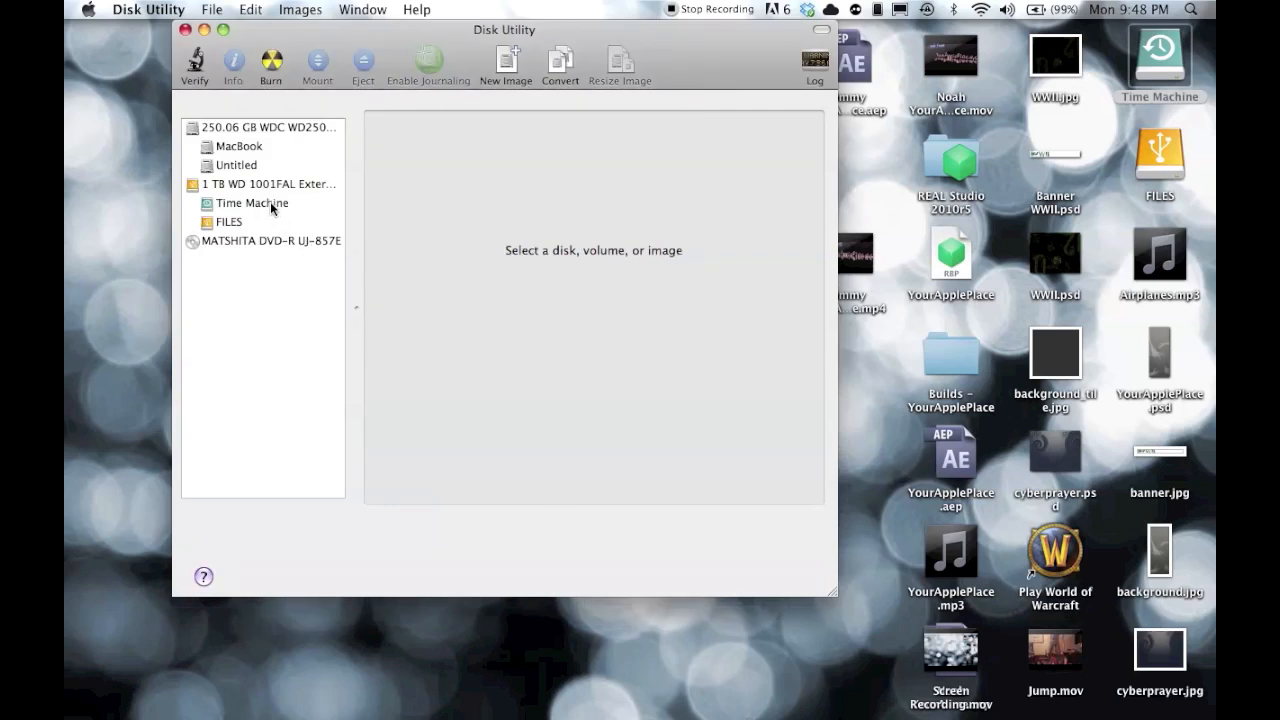
# - Verify the external Time Machine volume for errors from First Aid
pyautogui.click(250, 202)
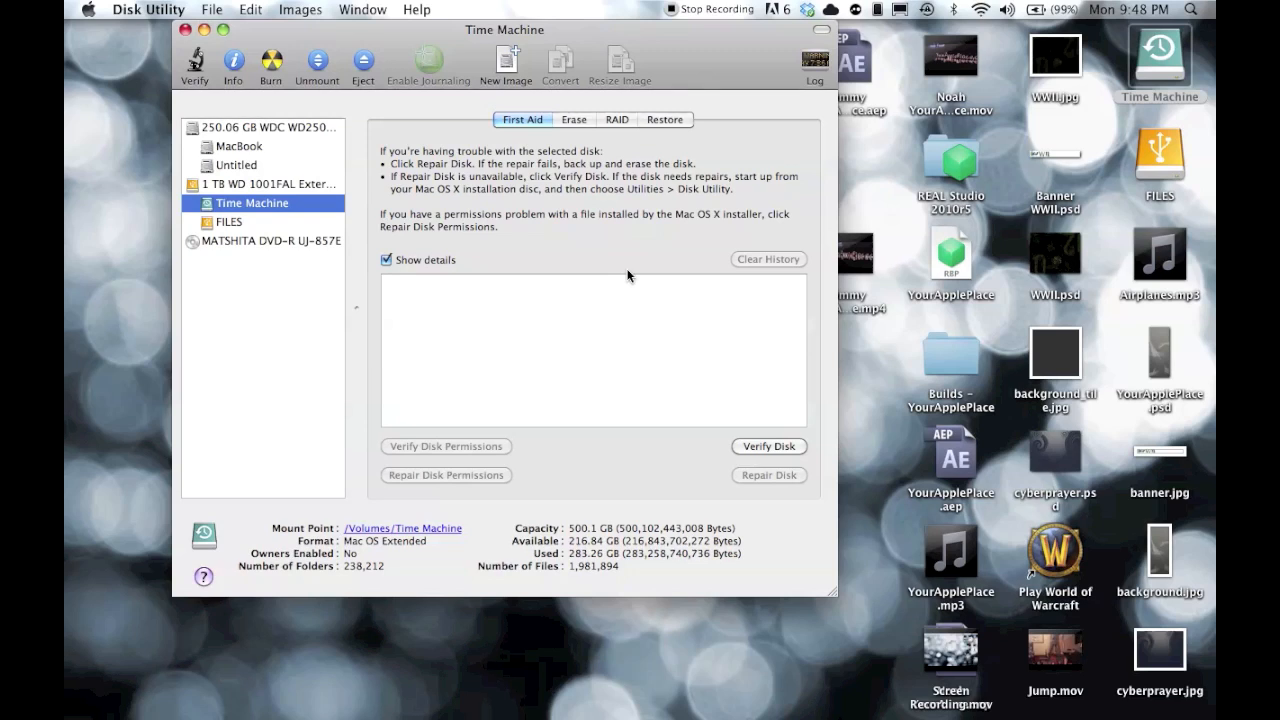
pyautogui.moveTo(768, 460)
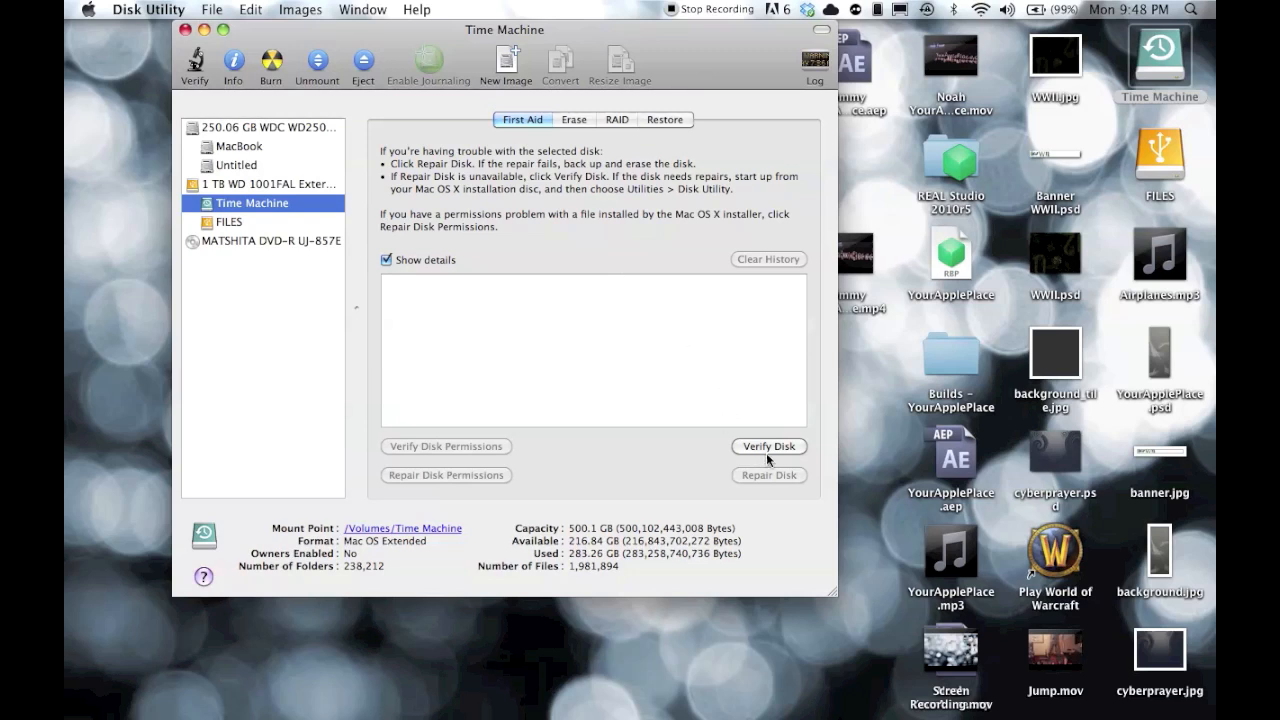
pyautogui.click(768, 446)
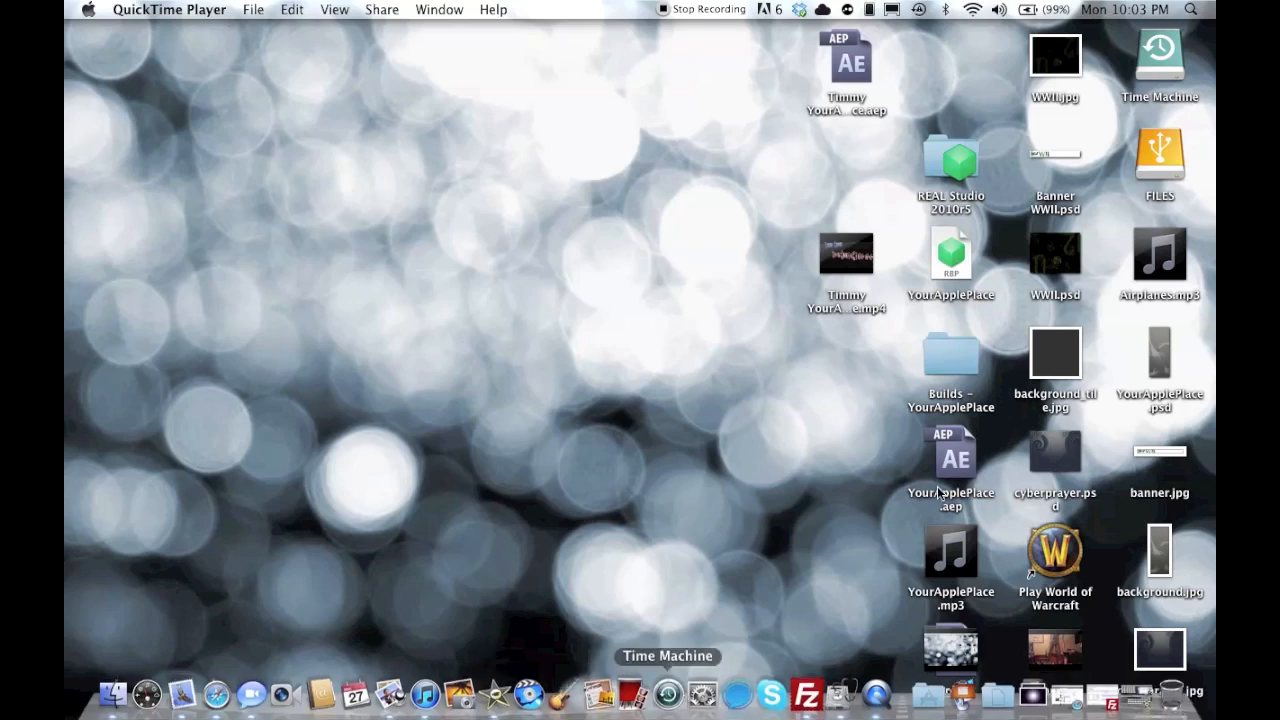
# - Review the backup drive after the volume is reported OK, then quit Disk Utility
pyautogui.doubleClick(1160, 60)
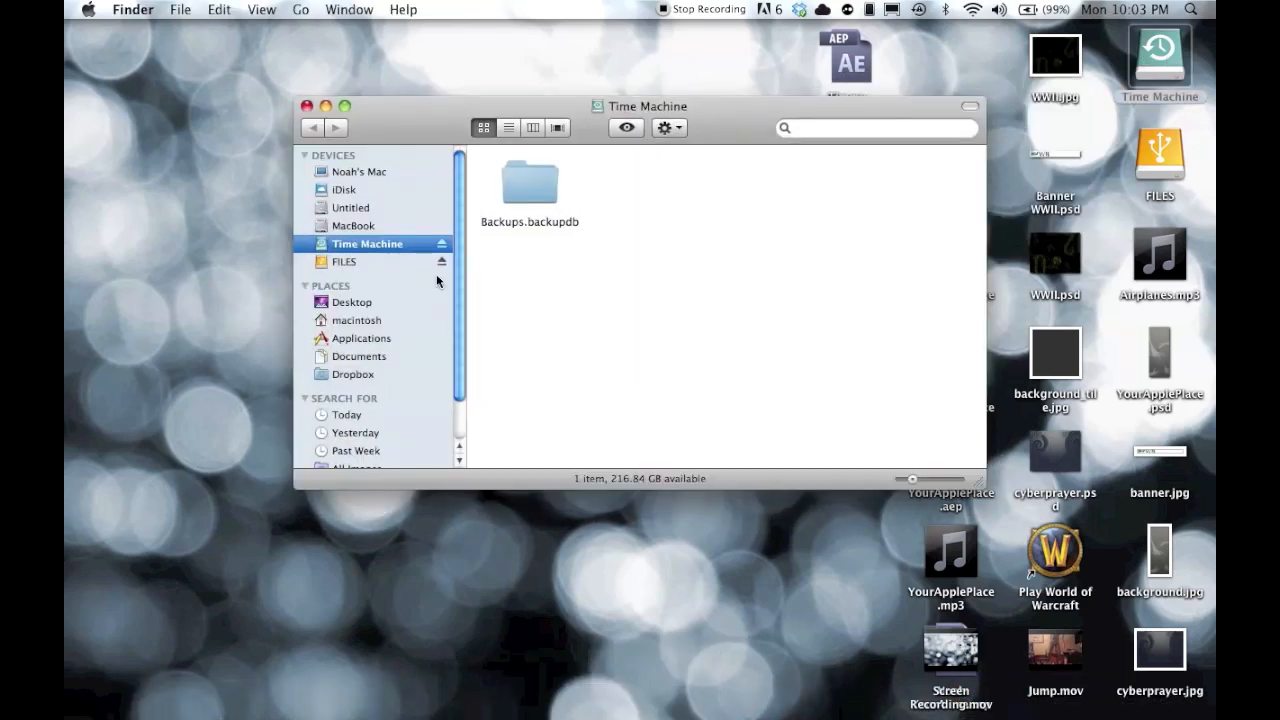
pyautogui.moveTo(360, 224)
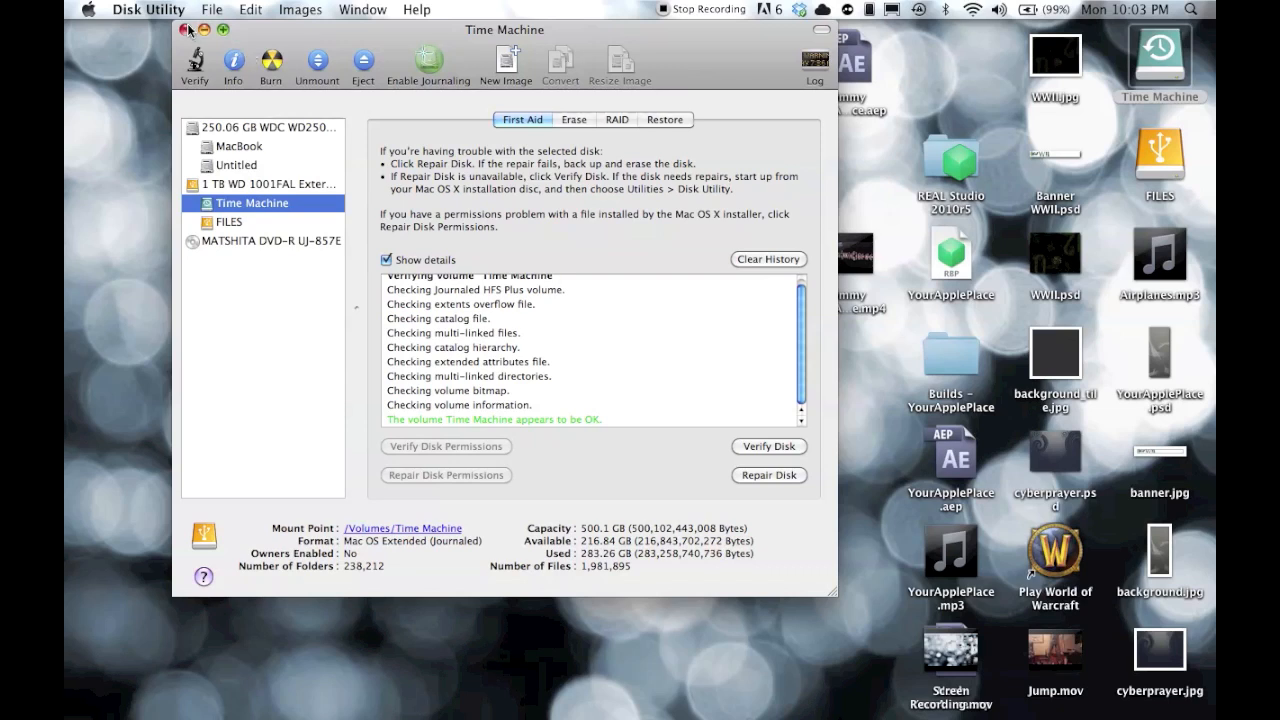
pyautogui.click(188, 30)
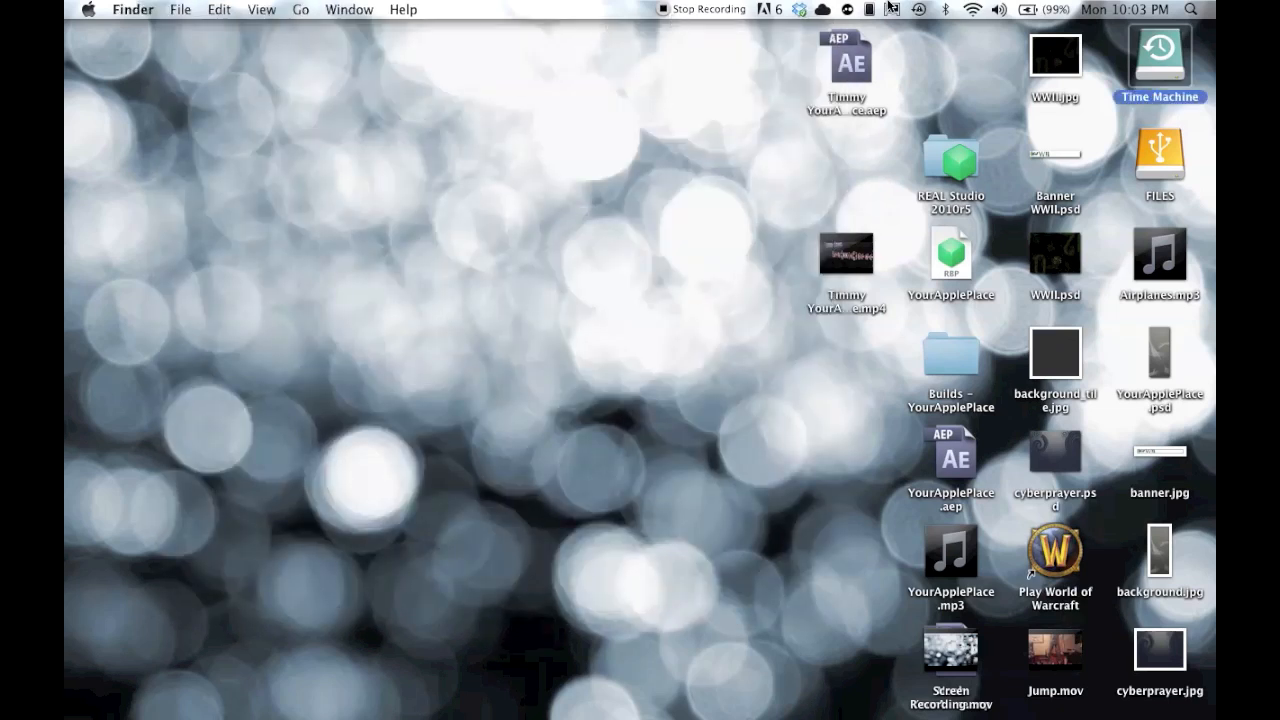
# - Show Time Machine preferences from the menu bar icon, with a backup preparing
pyautogui.click(918, 8)
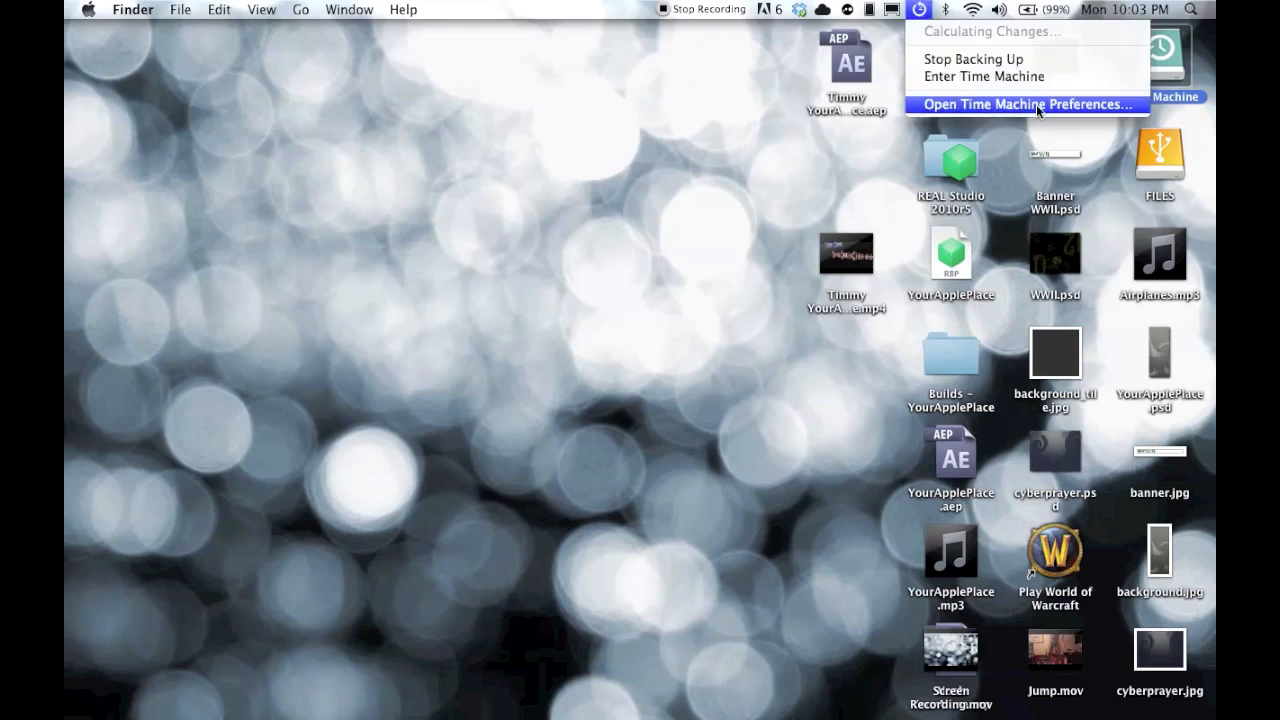
pyautogui.click(1024, 104)
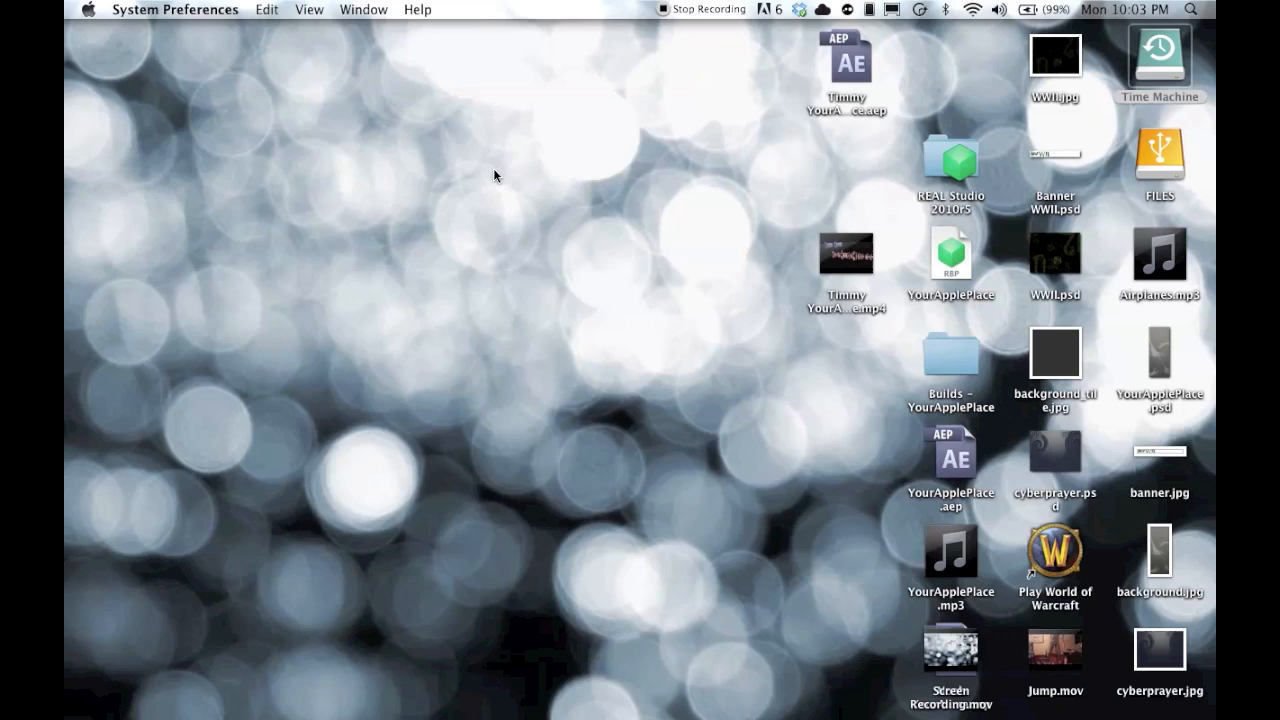
pyautogui.doubleClick(1160, 56)
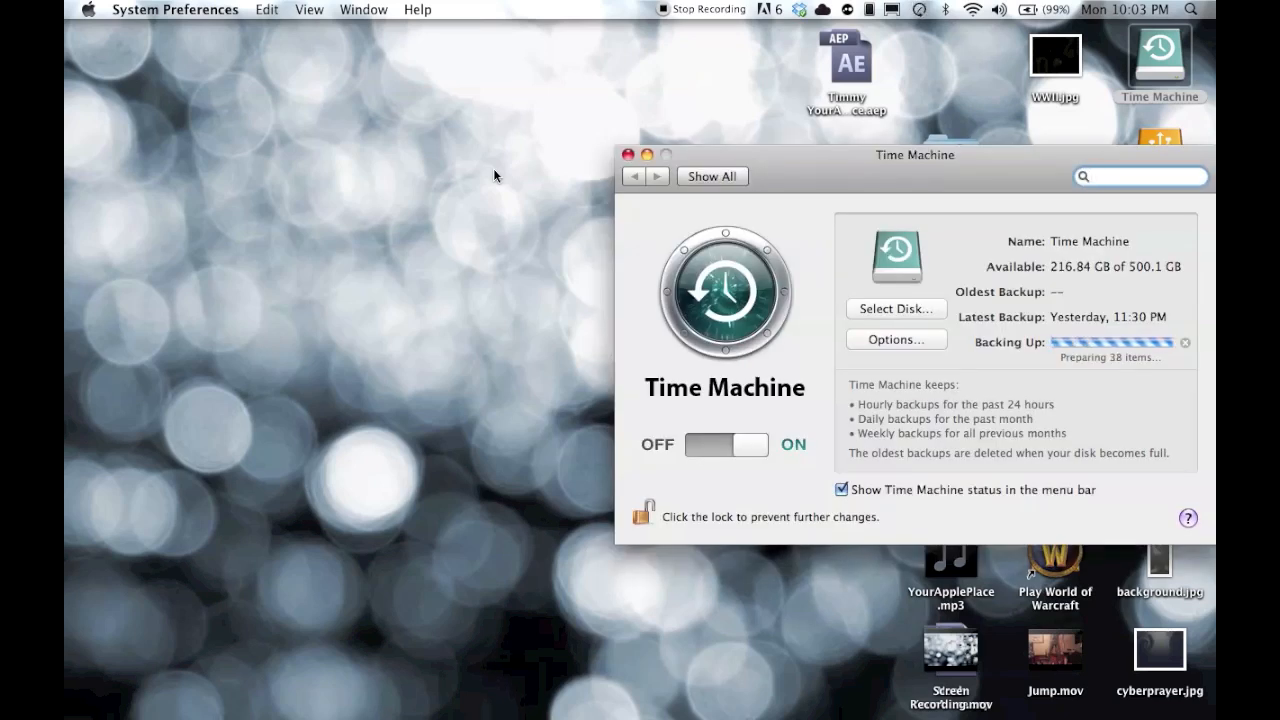